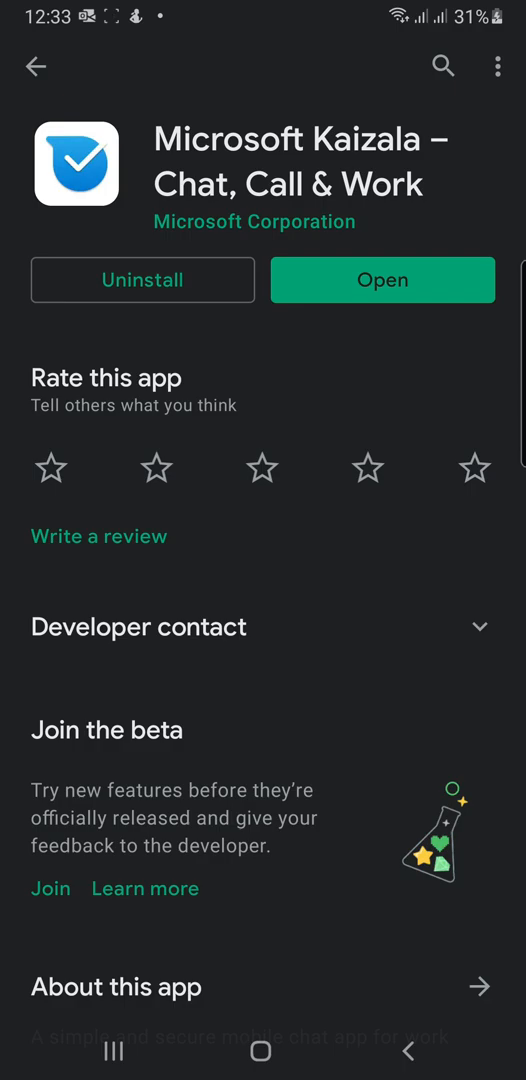
- Open Microsoft Kaizala from its Google Play Store listing
{"action": "left_click", "coordinate": [382, 280]}
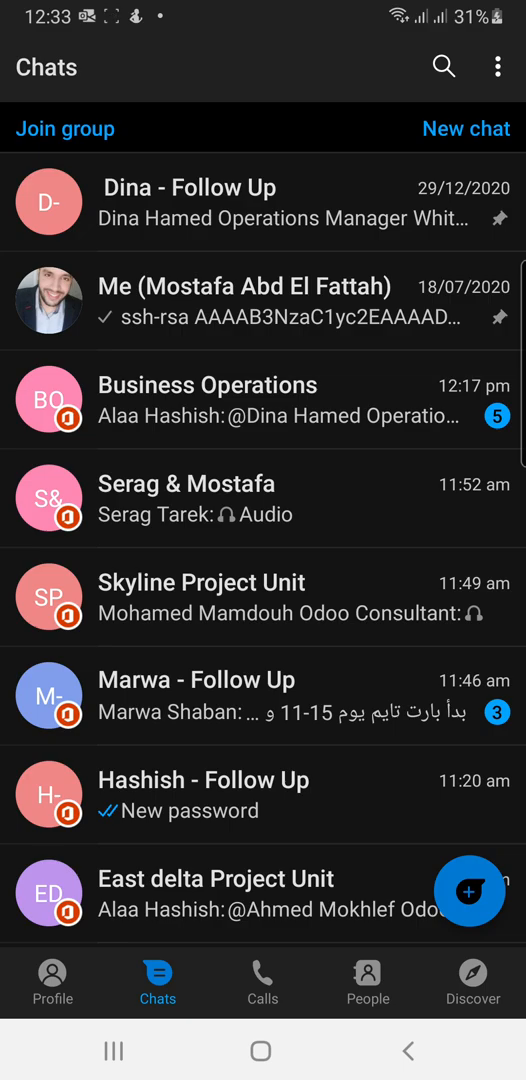
{"action": "left_click", "coordinate": [52, 977]}
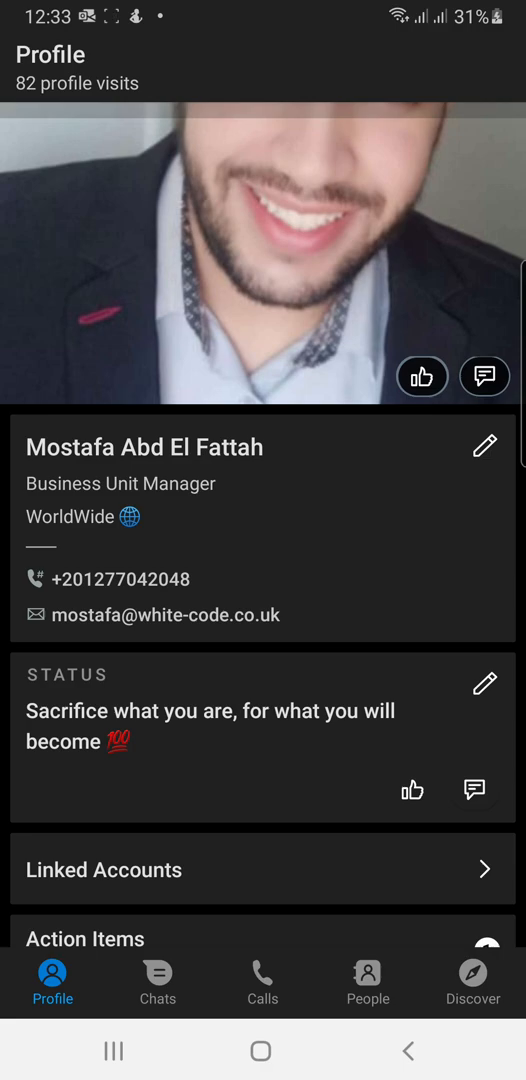
{"action": "scroll", "scroll_direction": "down", "scroll_amount": 3}
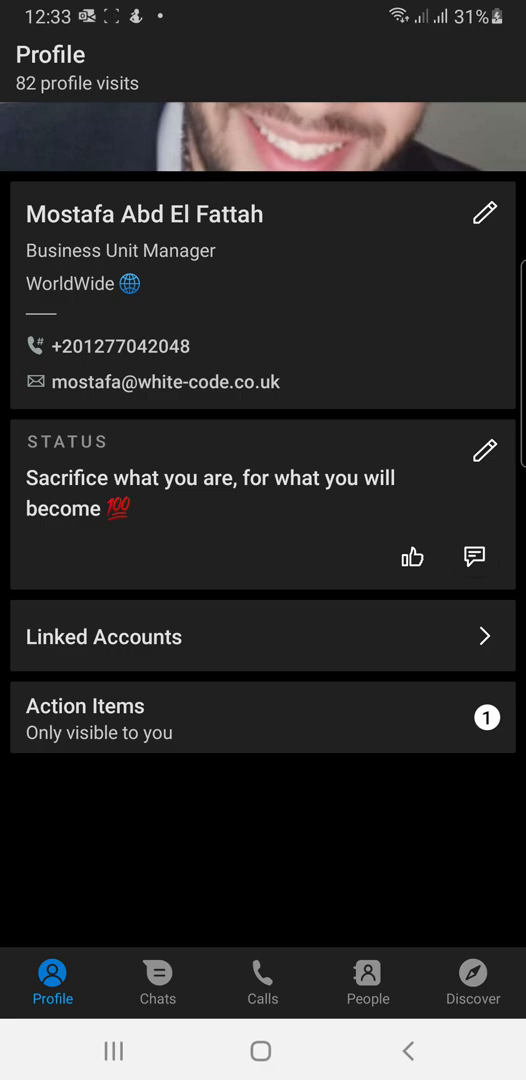
{"action": "left_click", "coordinate": [263, 637]}
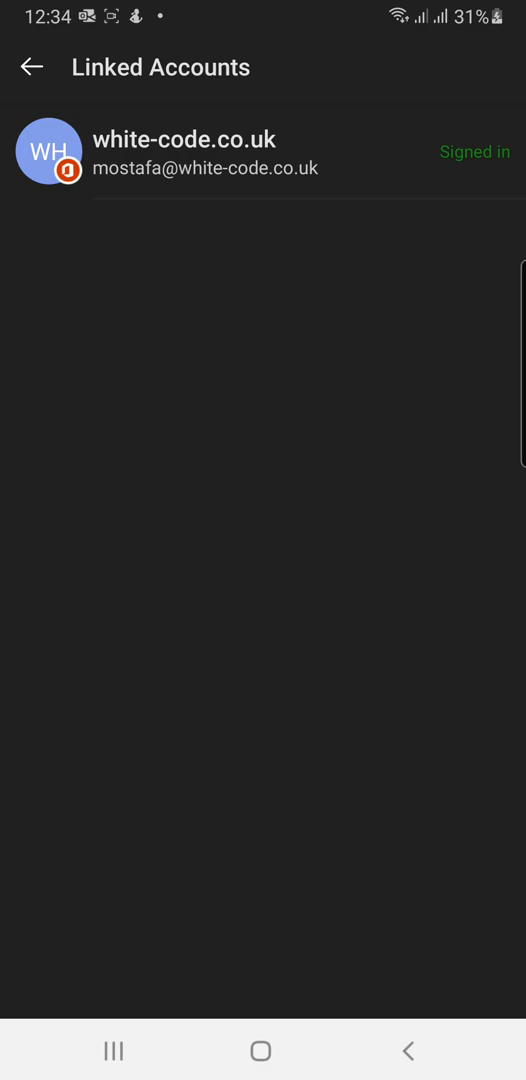
{"action": "left_click", "coordinate": [33, 65]}
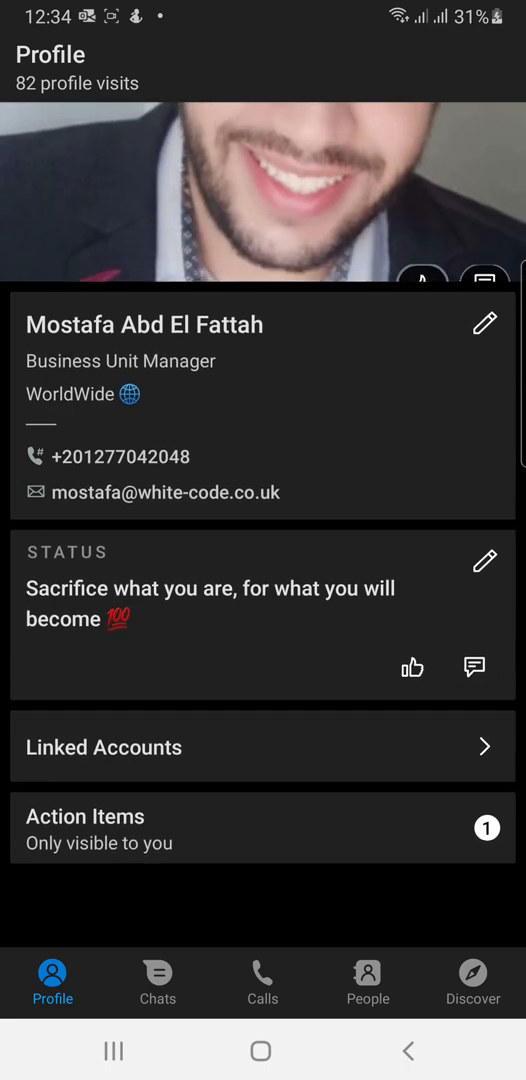
{"action": "left_click", "coordinate": [156, 976]}
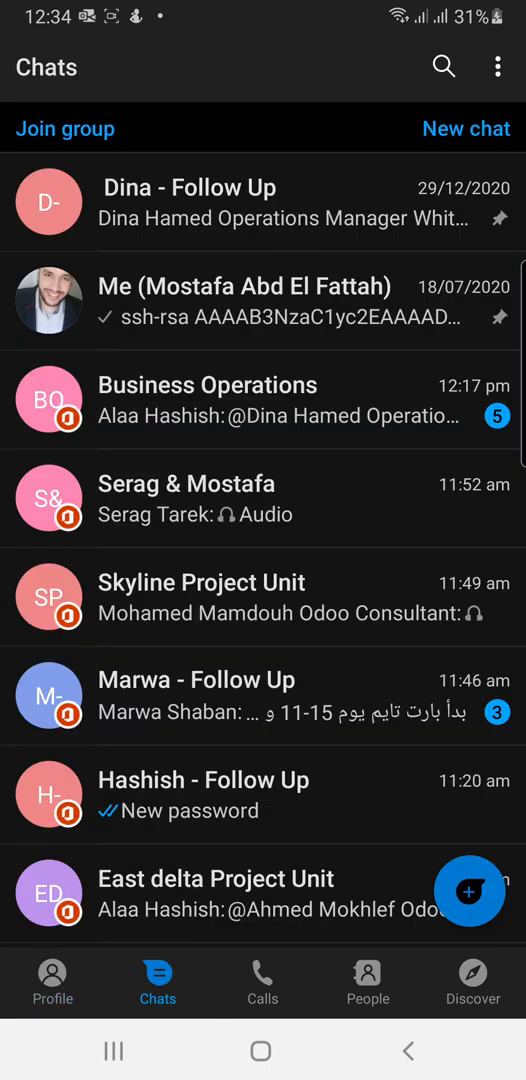
- Go to Settings > Notification Settings and scroll through the chat, group and event options
{"action": "left_click", "coordinate": [492, 67]}
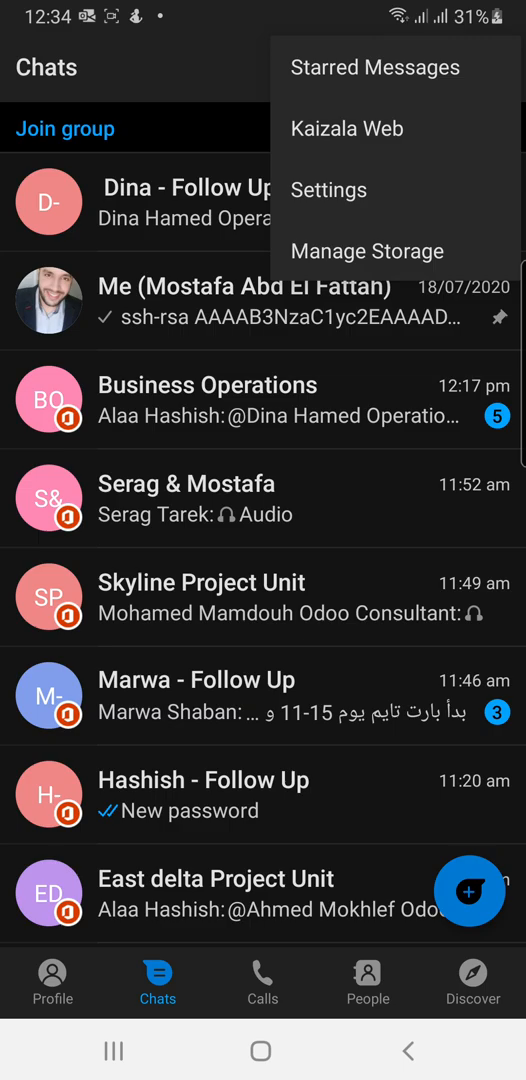
{"action": "left_click", "coordinate": [329, 189]}
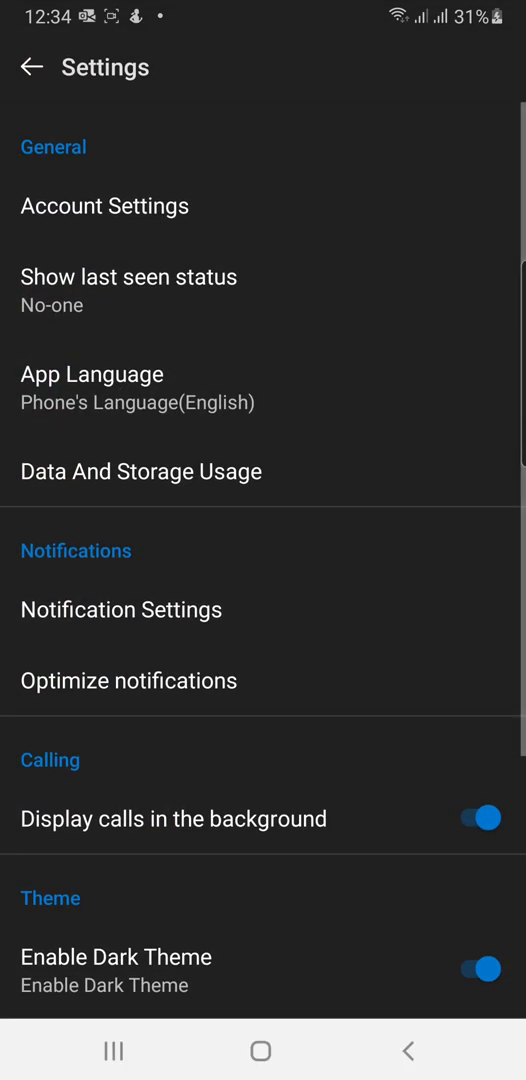
{"action": "scroll", "scroll_direction": "down", "scroll_amount": 3}
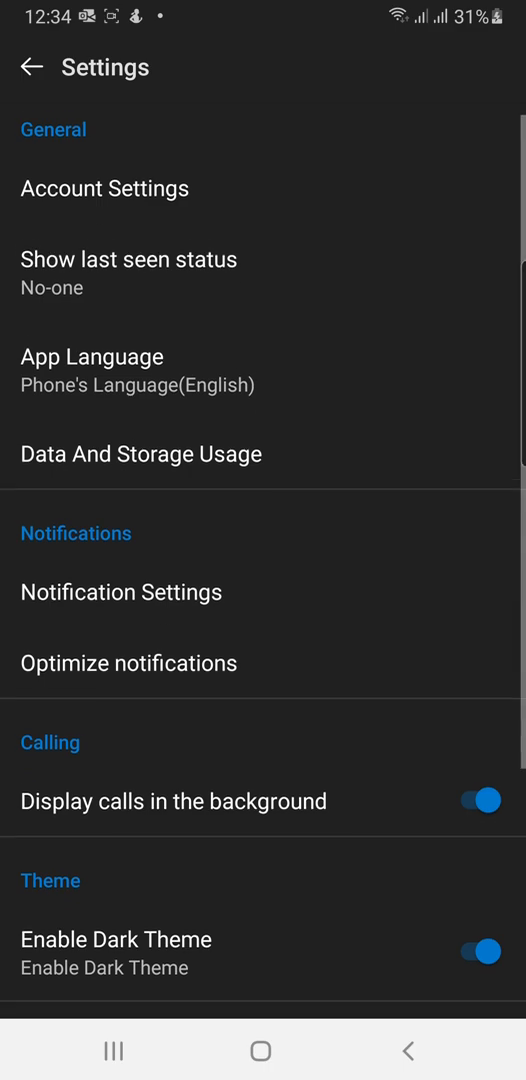
{"action": "left_click", "coordinate": [120, 592]}
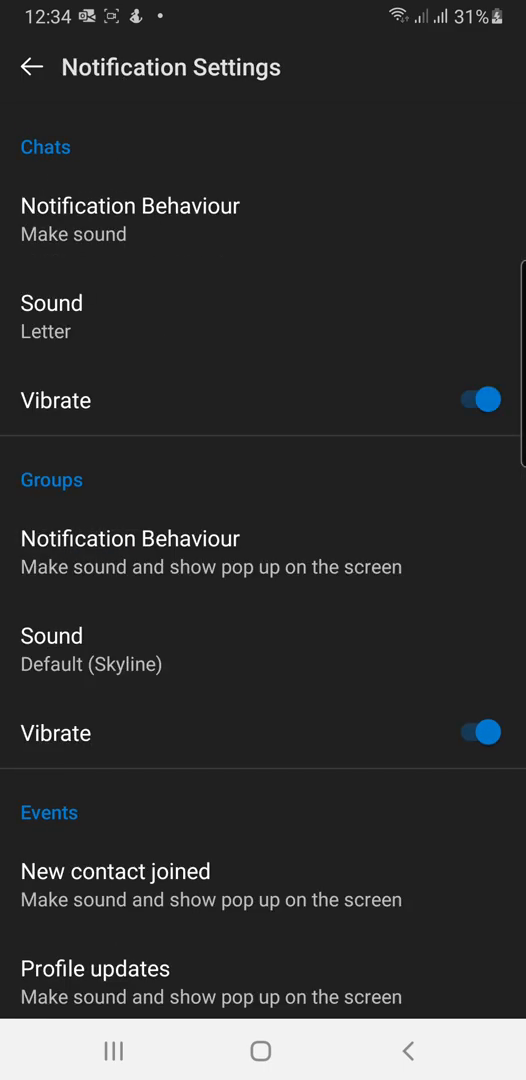
{"action": "scroll", "scroll_direction": "down", "scroll_amount": 3}
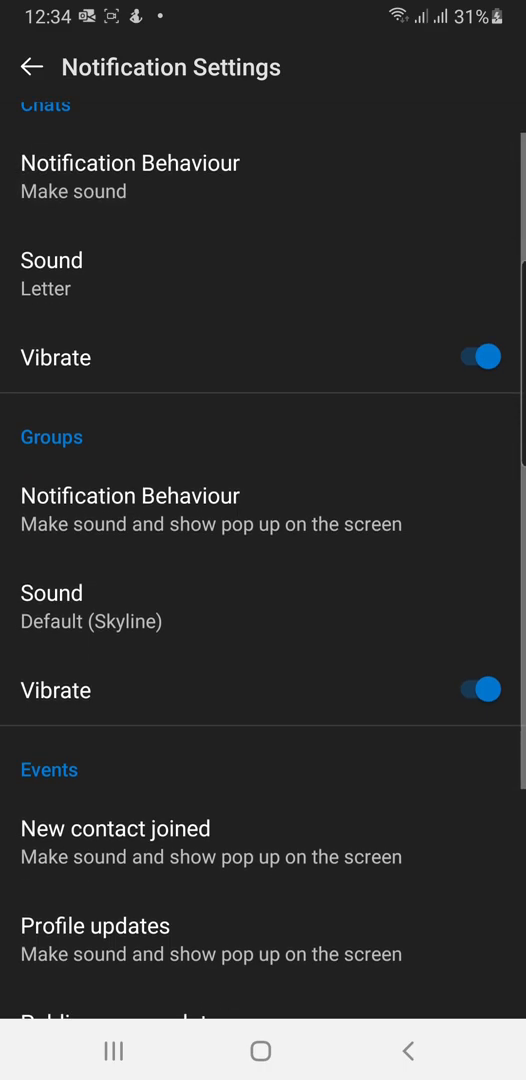
{"action": "scroll", "scroll_direction": "down", "scroll_amount": 3}
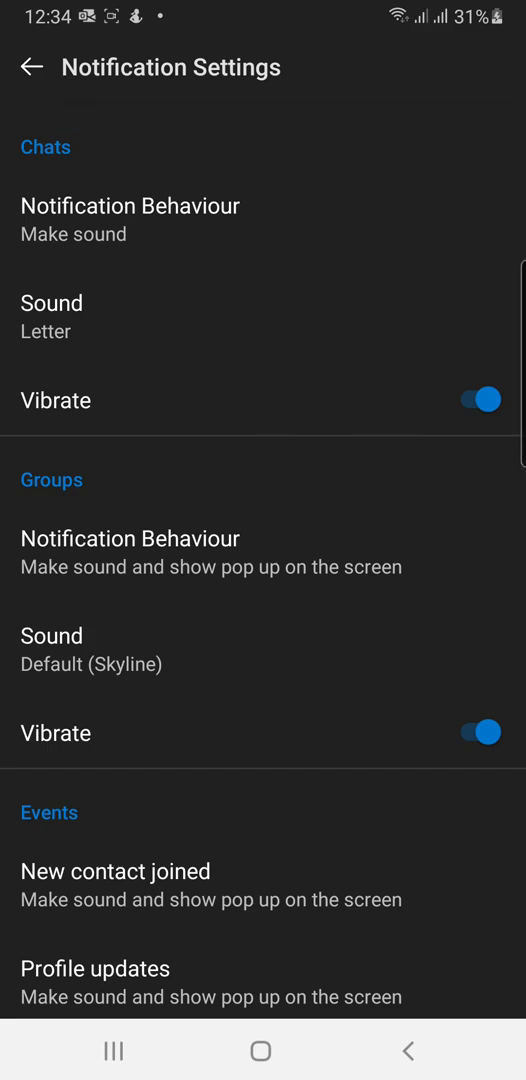
- Set chat Notification Behaviour to 'Make sound and show pop up on the screen', then recheck it
{"action": "left_click", "coordinate": [120, 206]}
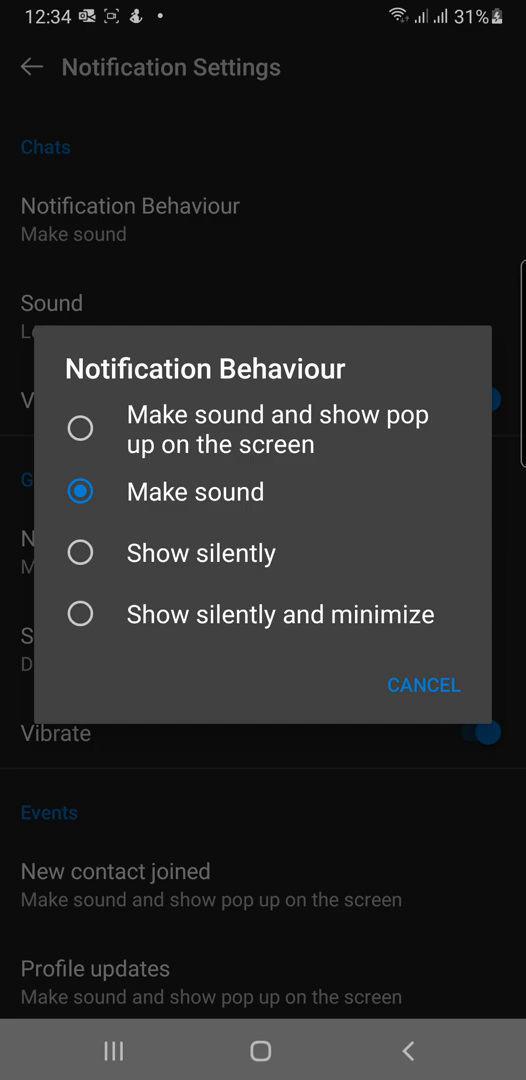
{"action": "left_click", "coordinate": [82, 429]}
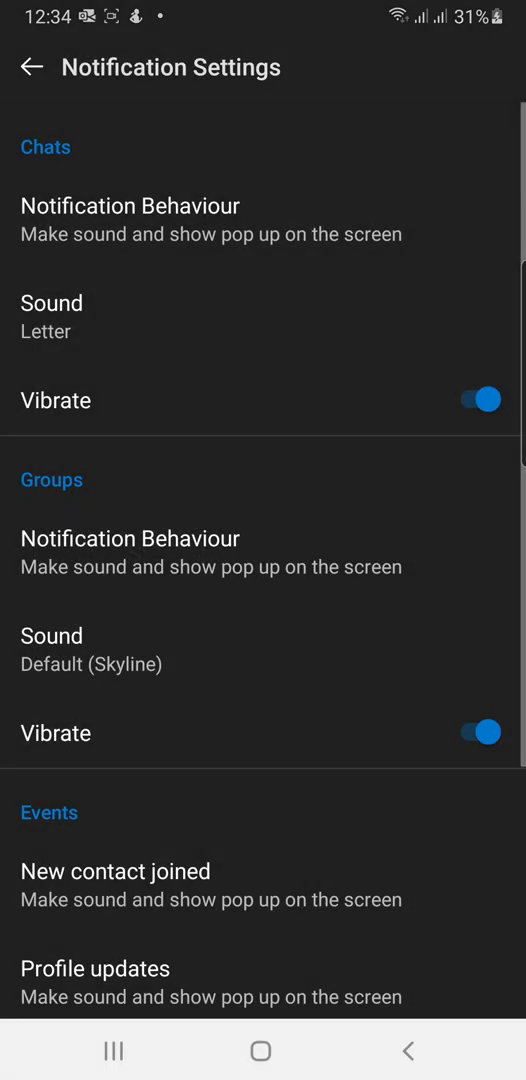
{"action": "left_click", "coordinate": [120, 206]}
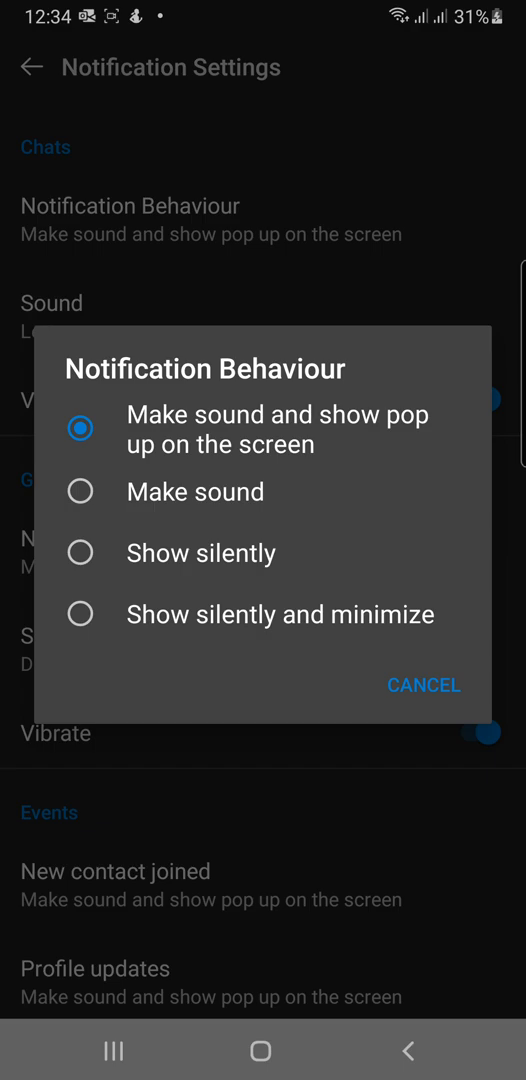
{"action": "left_click", "coordinate": [424, 685]}
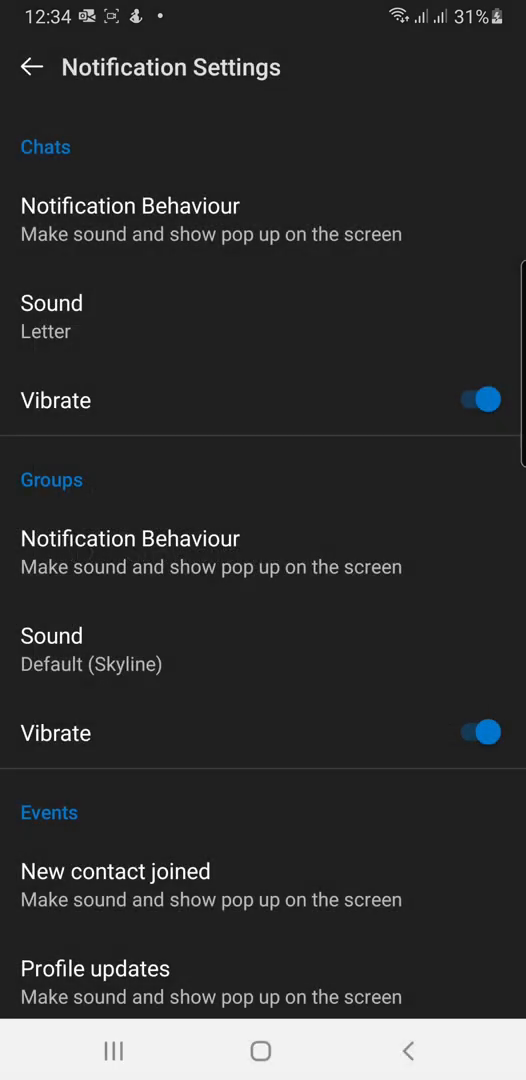
- Change the chat notification sound from Letter to One Drop
{"action": "left_click", "coordinate": [40, 303]}
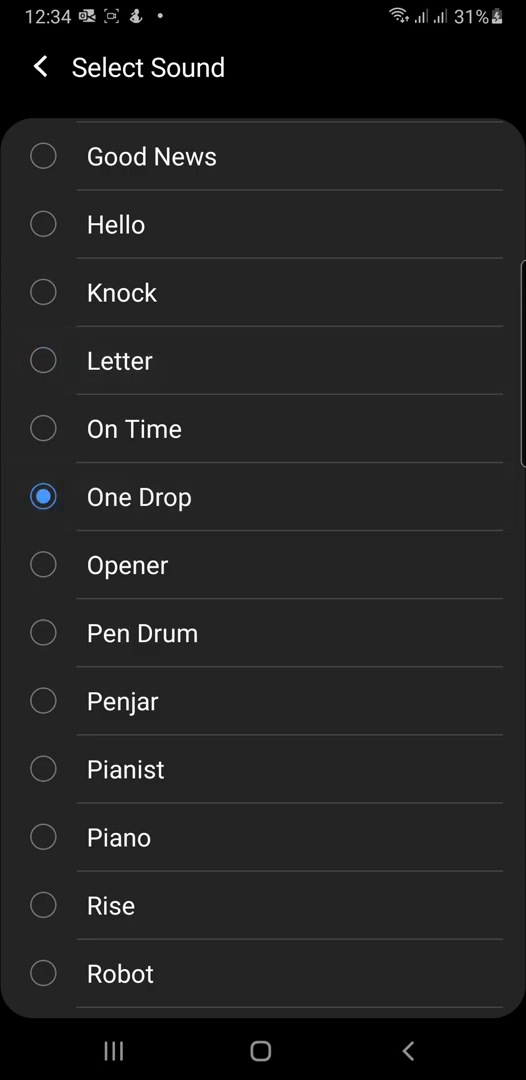
{"action": "left_click", "coordinate": [38, 67]}
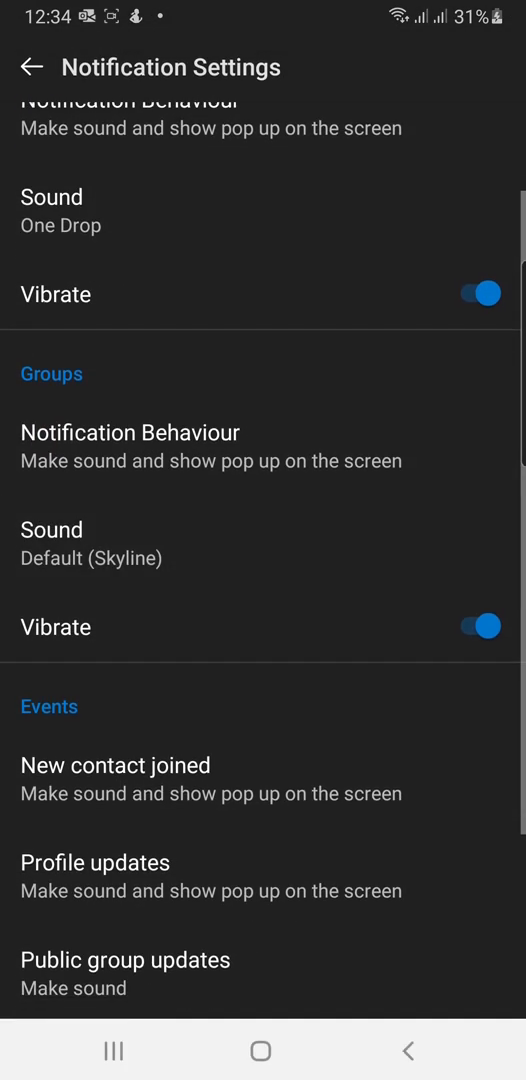
- Review the behaviour choice and Groups sound unchanged, then back out to the Chats list
{"action": "scroll", "scroll_direction": "down", "scroll_amount": 3}
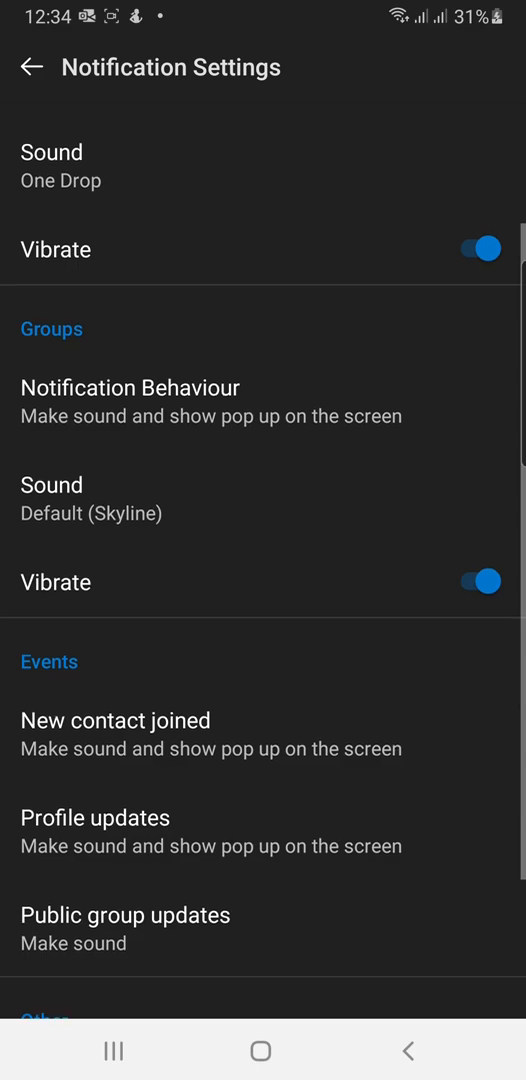
{"action": "left_click", "coordinate": [130, 388]}
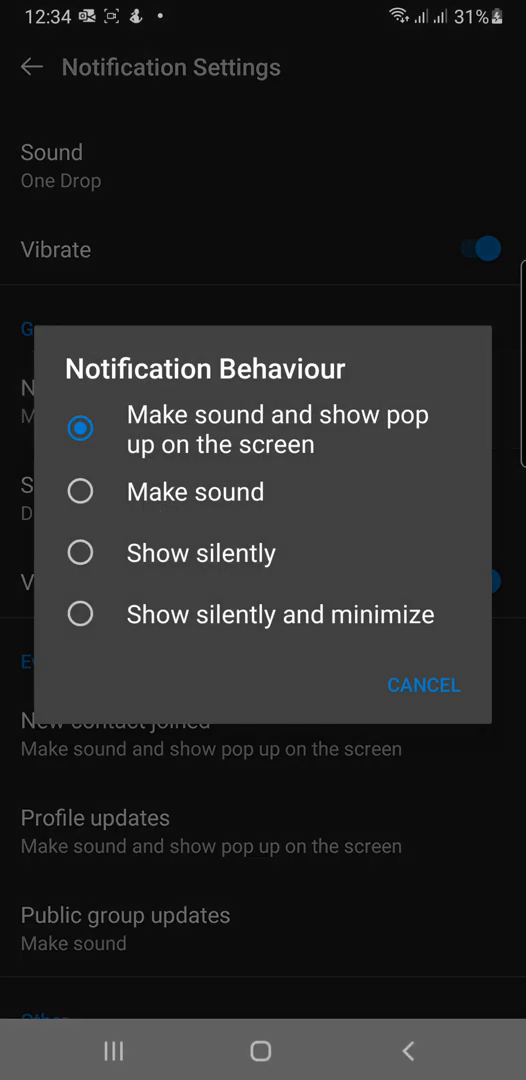
{"action": "left_click", "coordinate": [423, 685]}
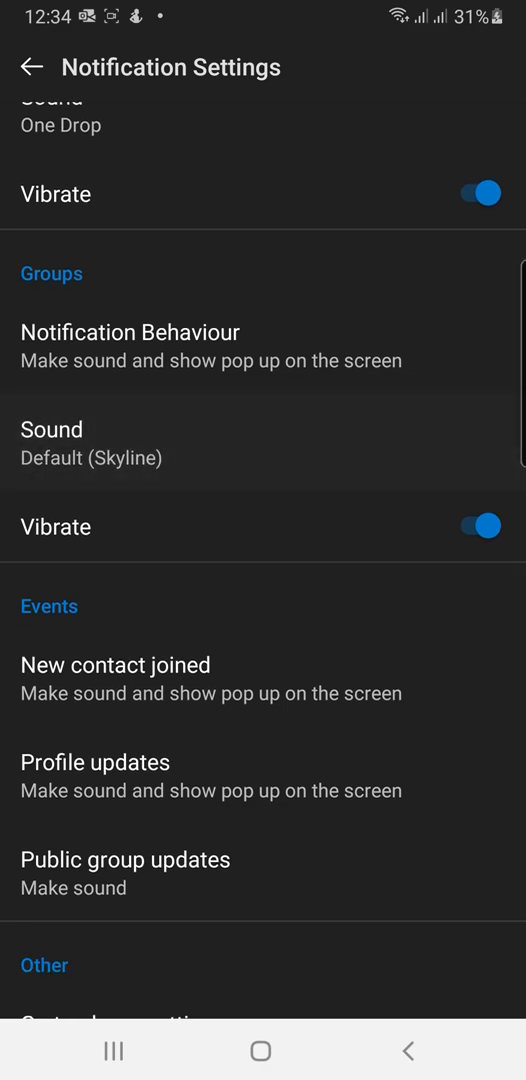
{"action": "left_click", "coordinate": [51, 429]}
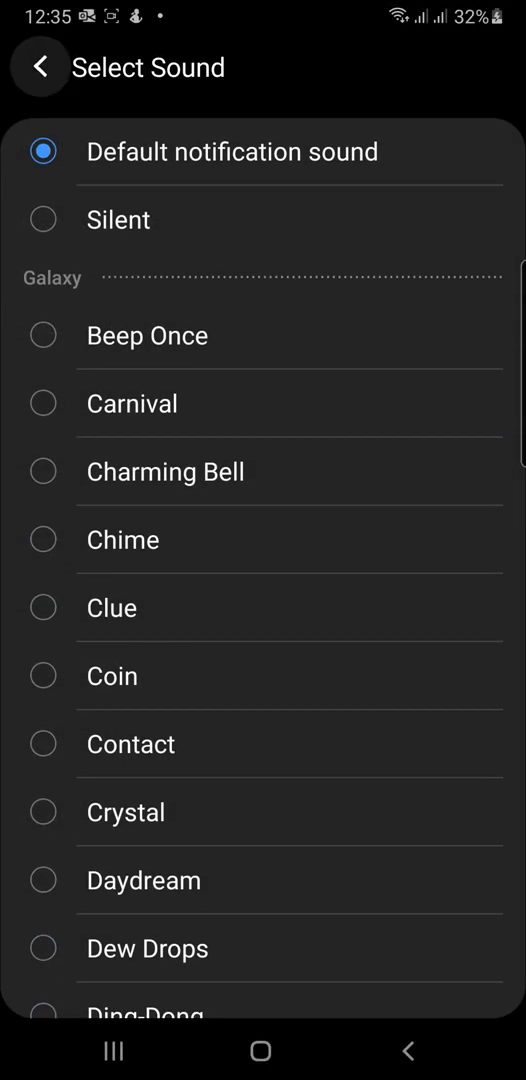
{"action": "left_click", "coordinate": [40, 66]}
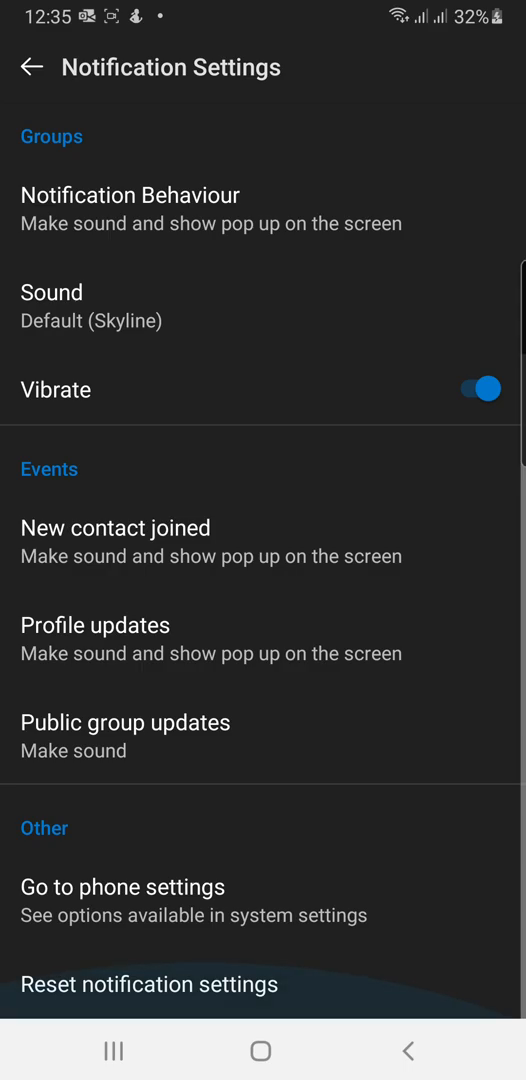
{"action": "left_click", "coordinate": [33, 64]}
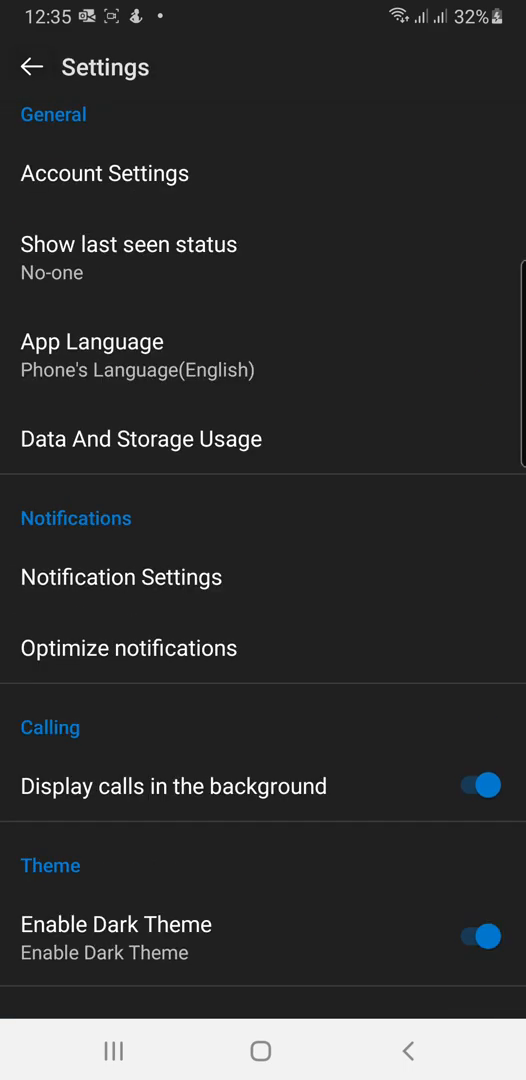
{"action": "left_click", "coordinate": [32, 63]}
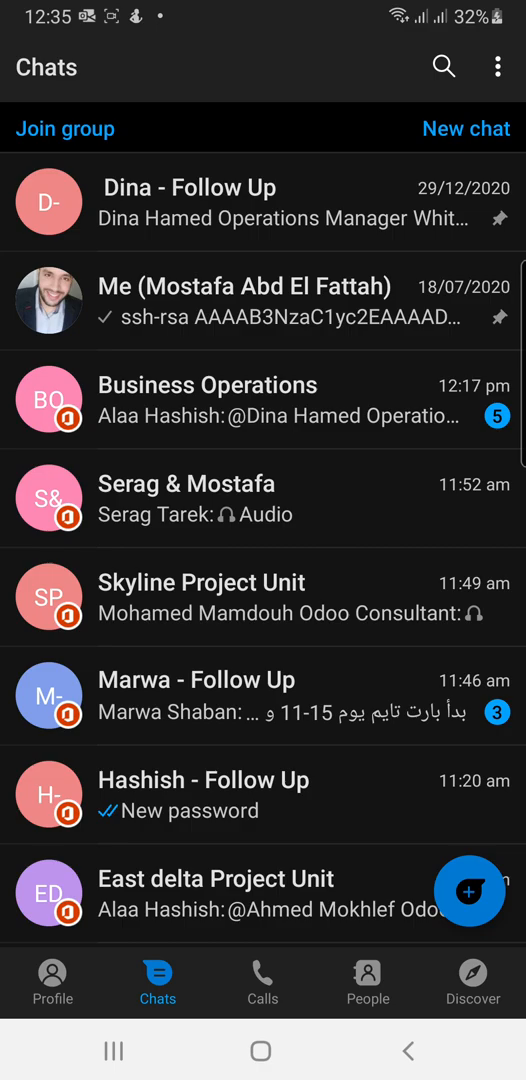